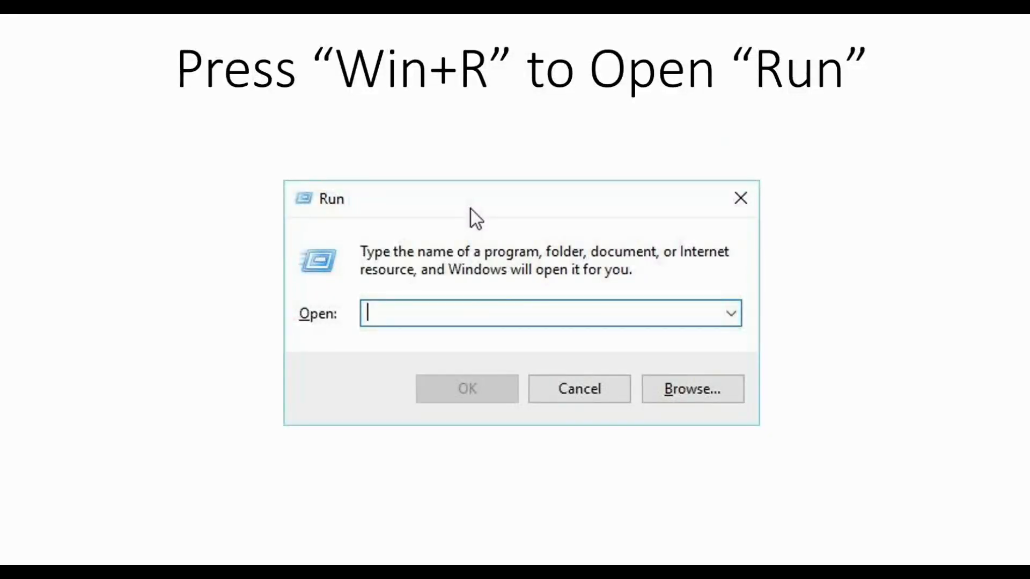
Step: Enter devmgmt.msc into the Open box of the Run dialog
text(devmgmt.msc)
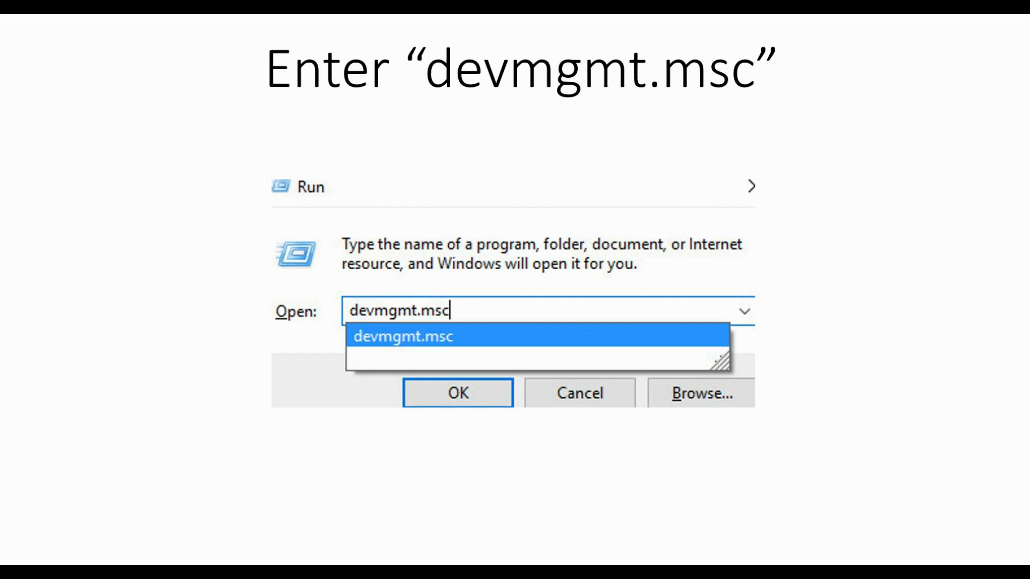
Step: Advance to Device Manager, expand Portable Devices, and choose Update Driver Software on the WPD device
click(457, 393)
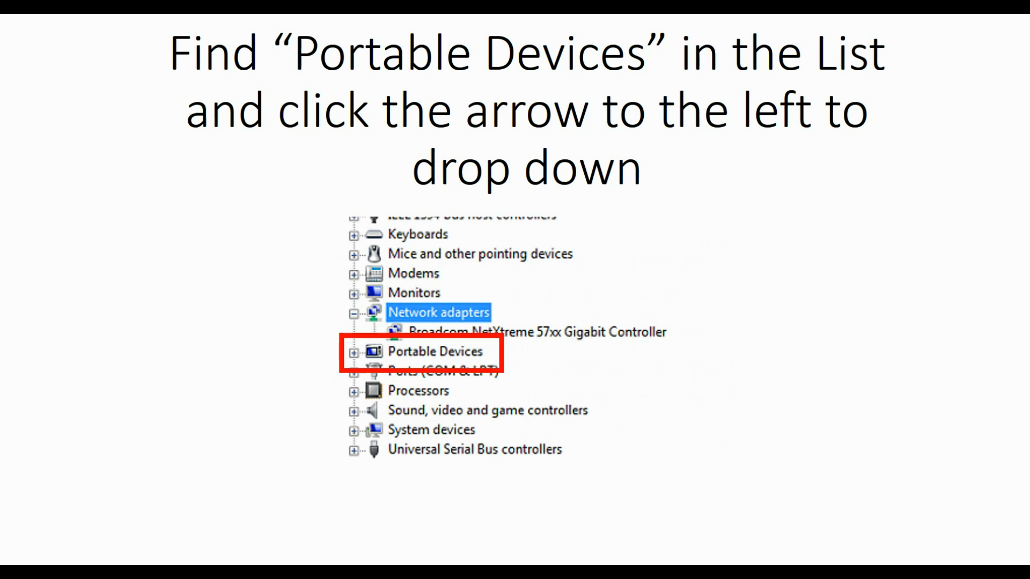
right_click(394, 243)
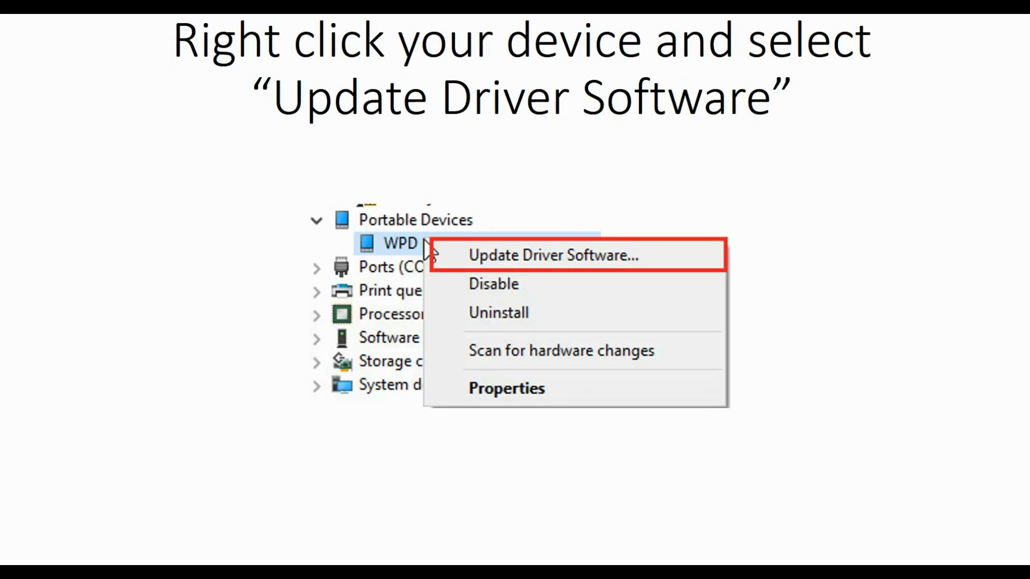